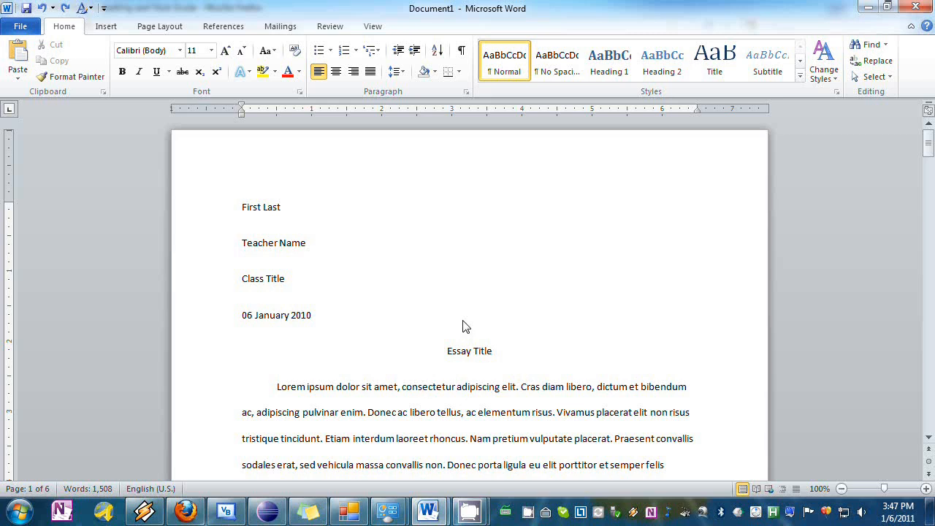
mouse_move(451, 357)
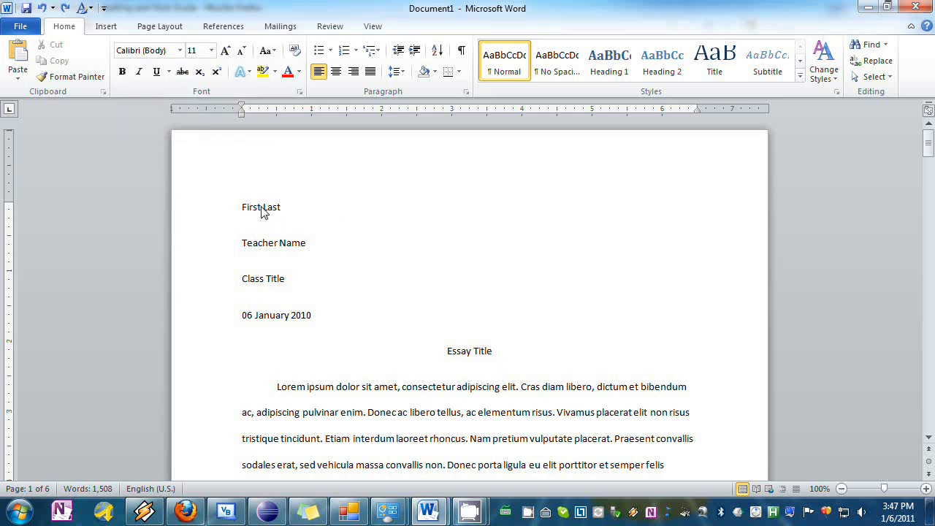
mouse_move(265, 250)
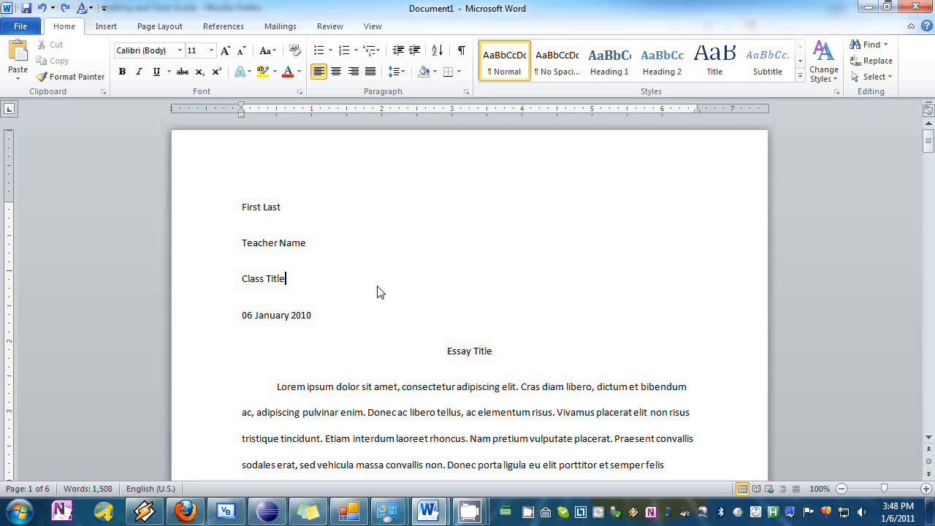
- Apply No Spacing to all text, with 2.0 line spacing and Times New Roman 12
key(ctrl+a)
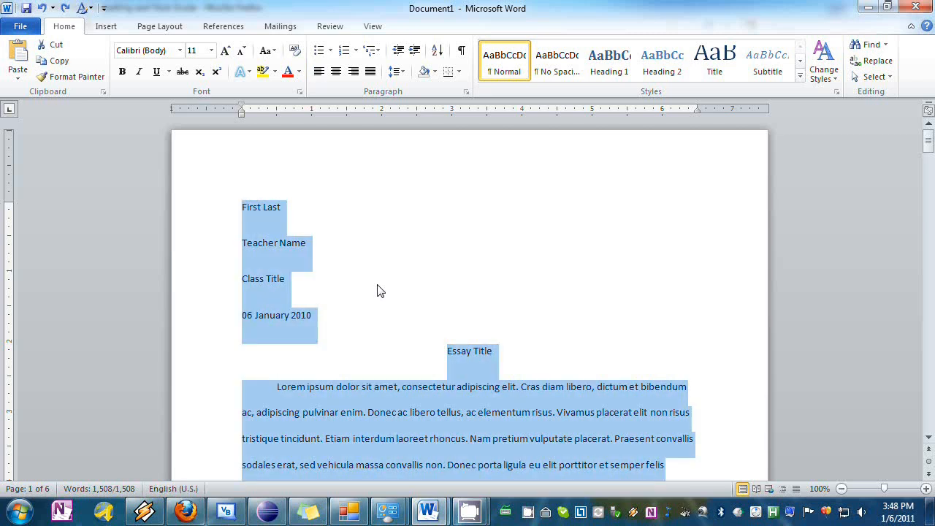
mouse_move(471, 357)
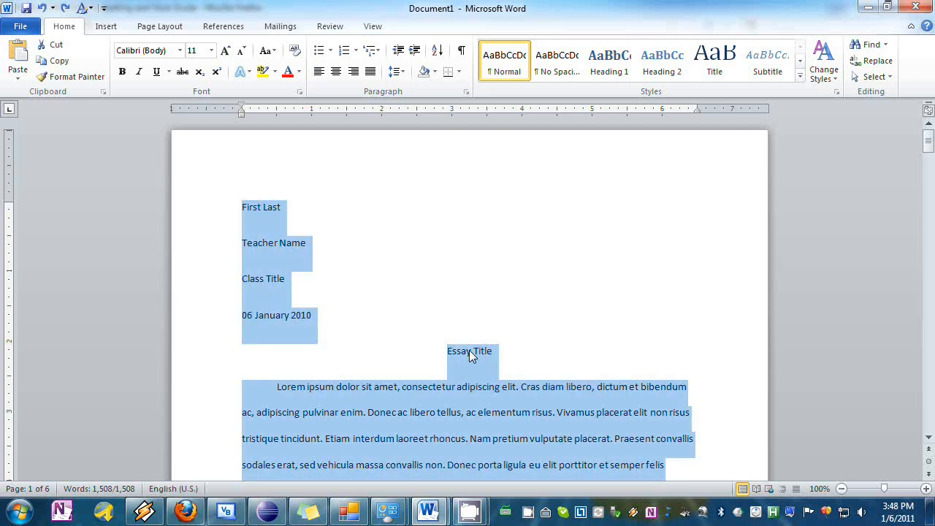
mouse_move(325, 265)
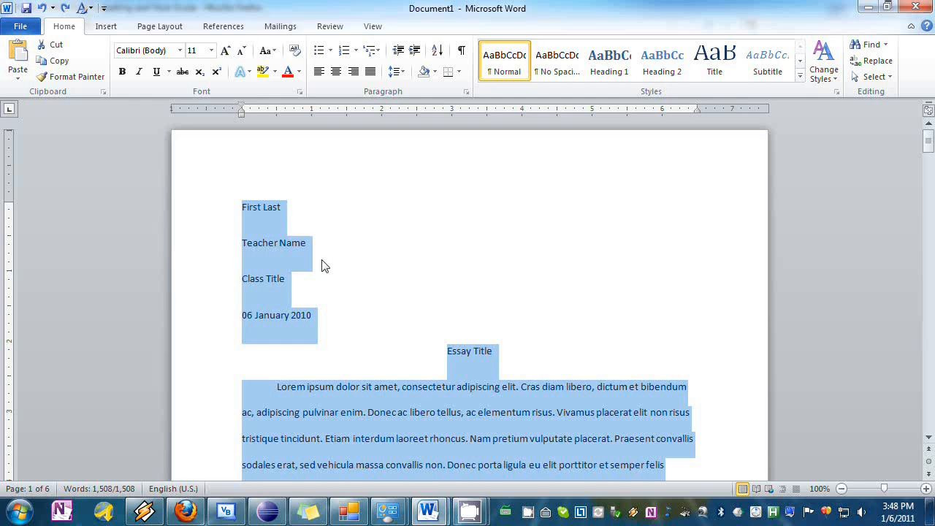
click(556, 61)
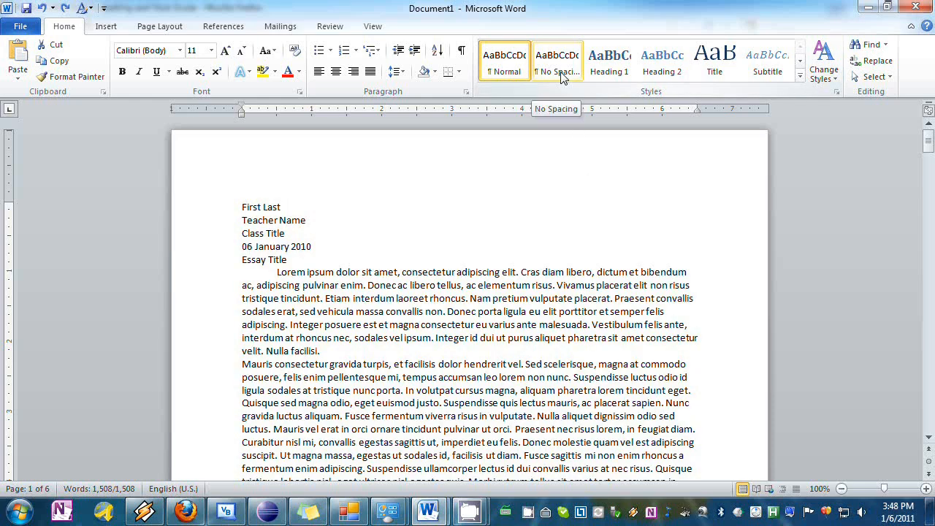
click(556, 63)
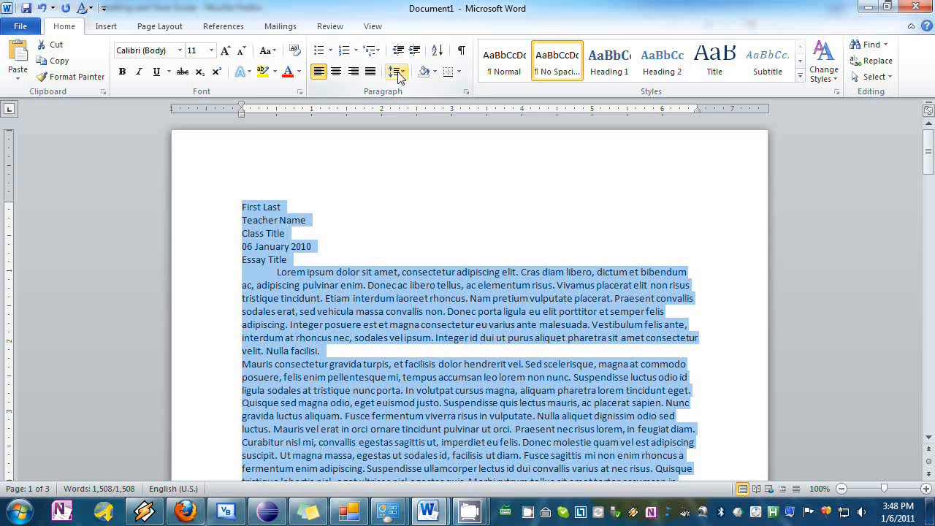
click(395, 70)
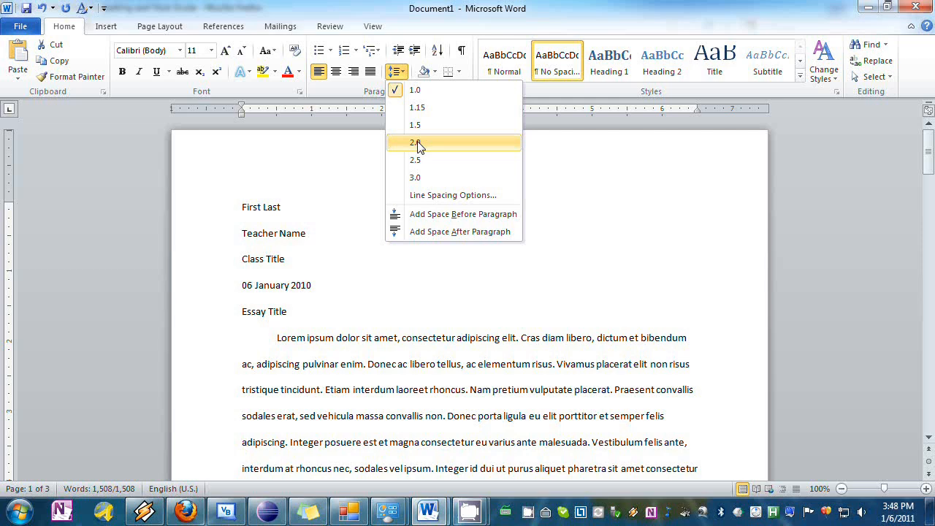
click(416, 143)
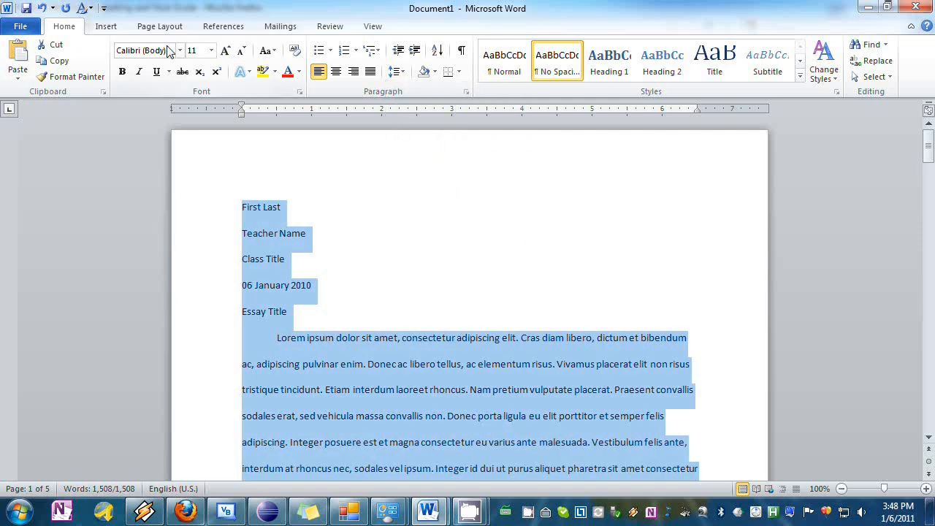
text(Times New Roman)
text(12)
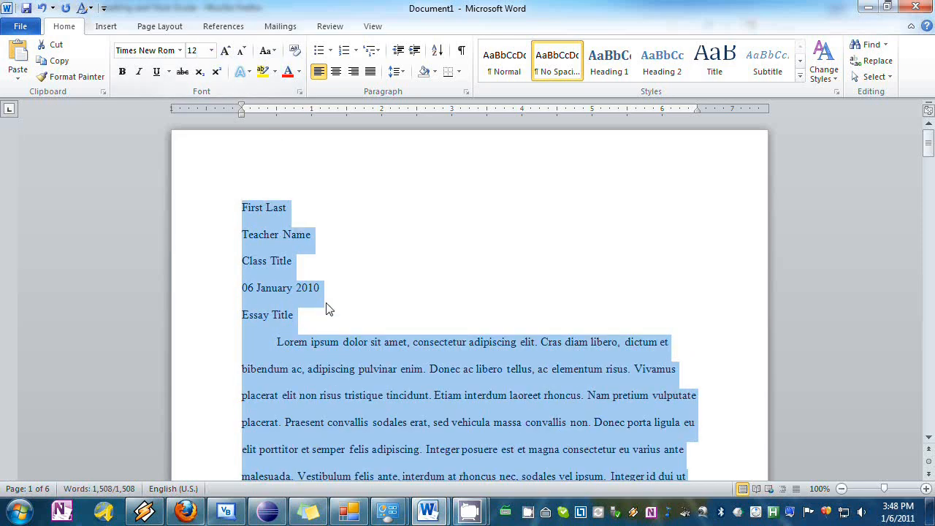
click(320, 287)
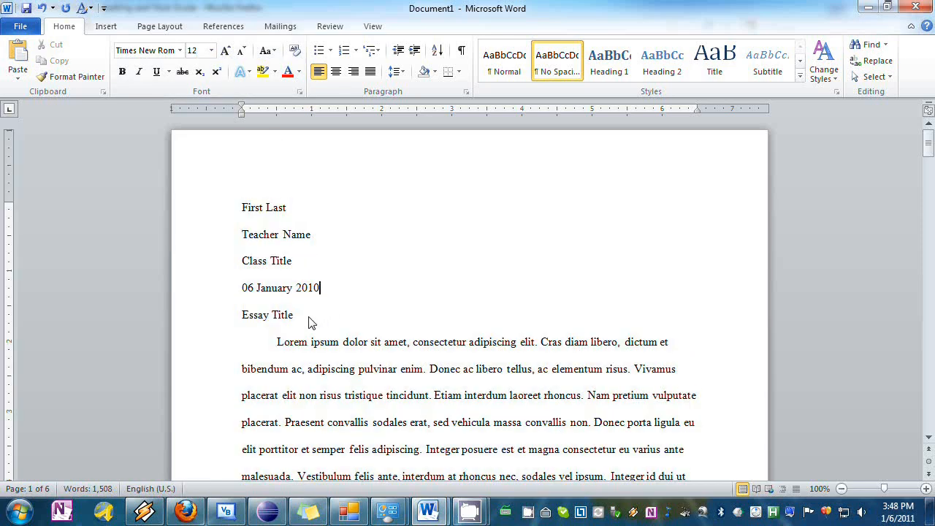
- Center the 'Essay Title' line, leaving the heading lines left-aligned
double_click(267, 314)
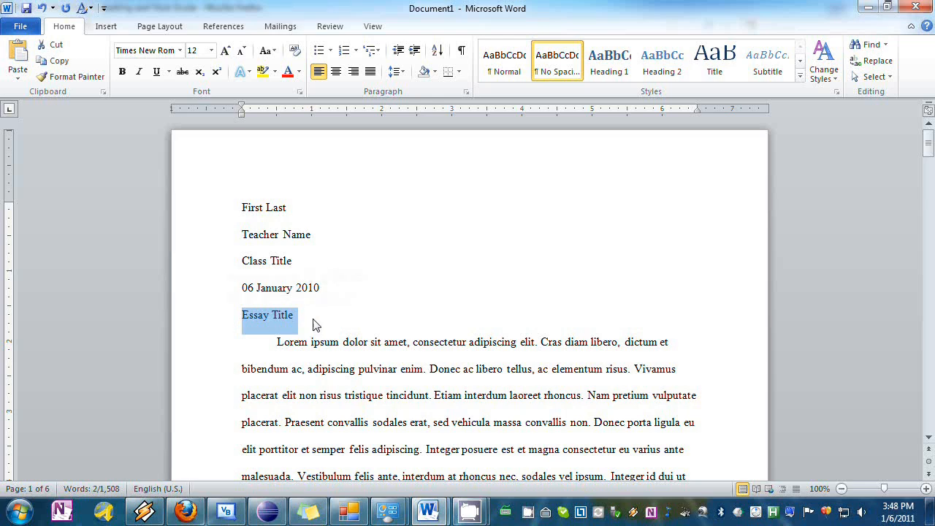
mouse_move(319, 326)
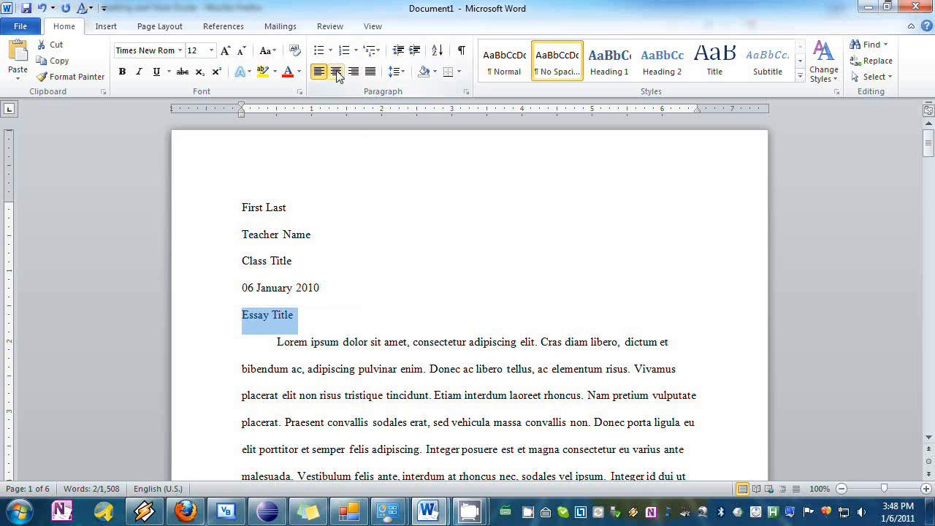
click(335, 72)
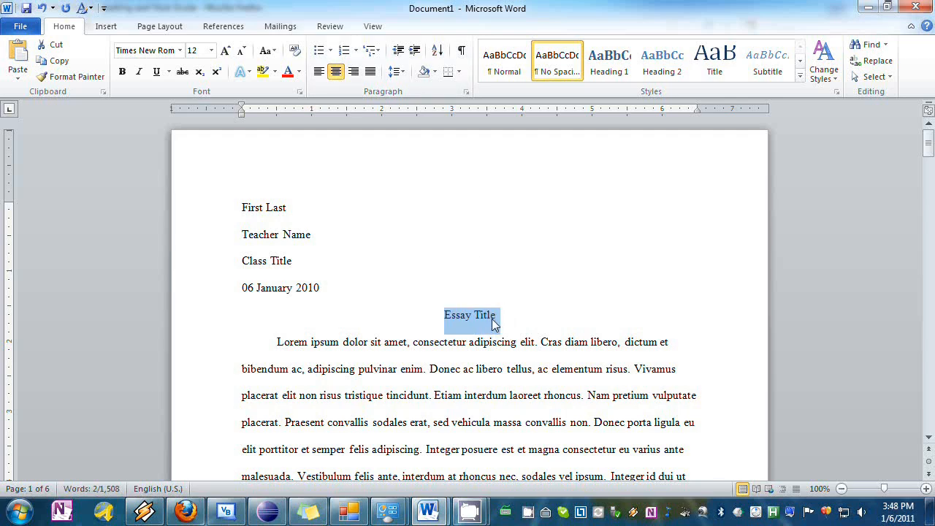
click(500, 315)
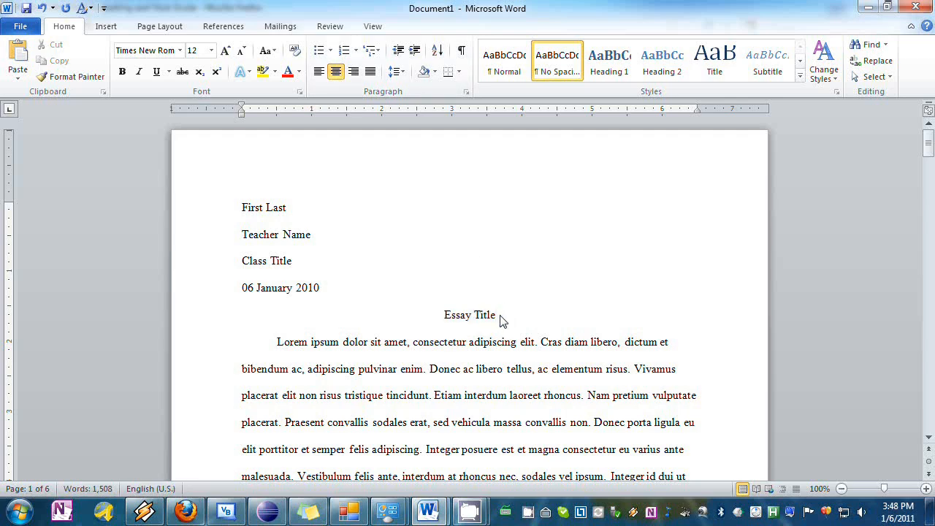
click(496, 315)
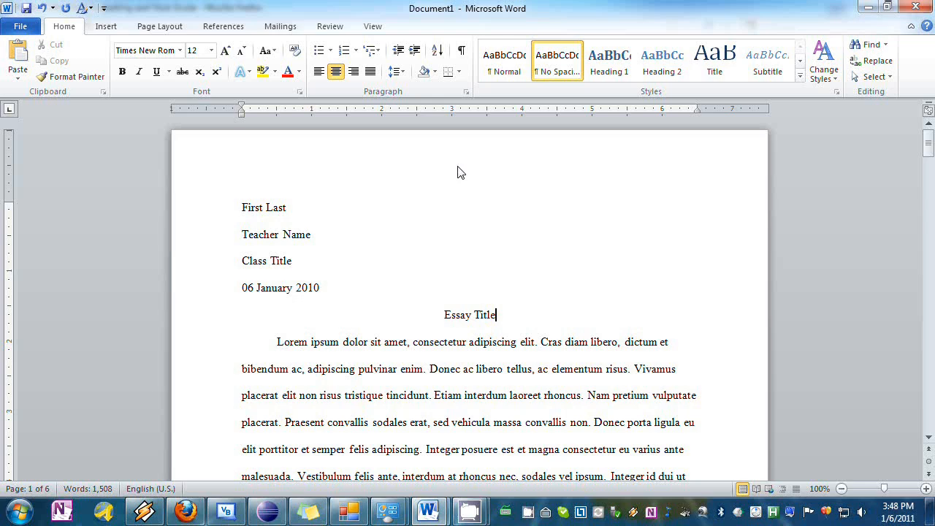
mouse_move(462, 167)
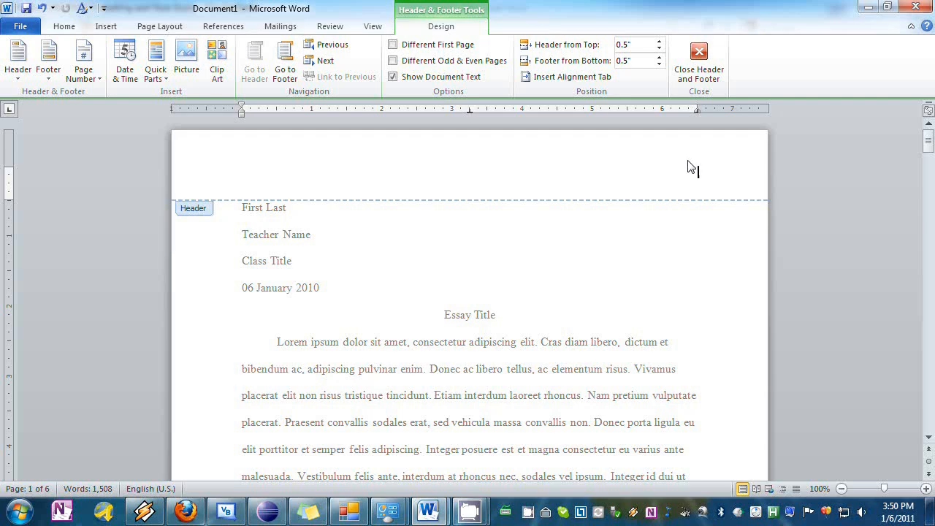
- Create a right-aligned header reading 'Last' plus a plain page number, formatted like the body
text(Last)
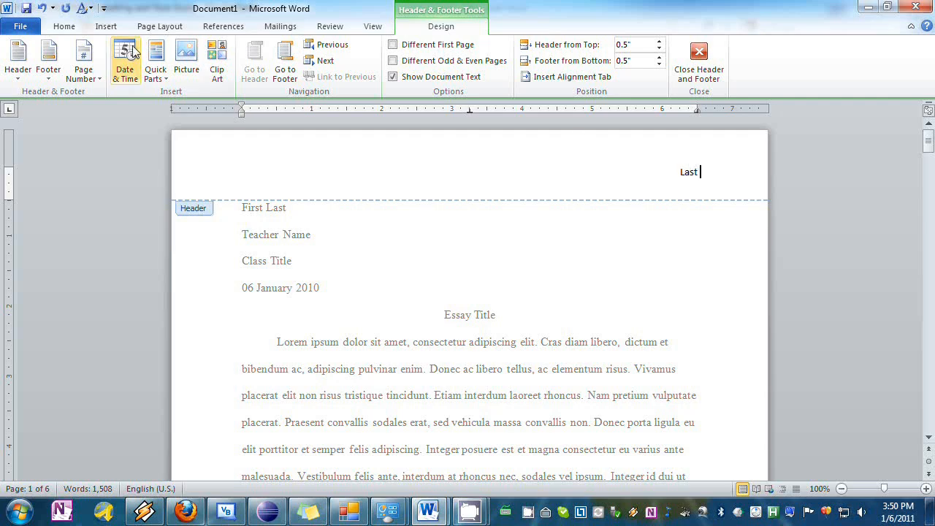
click(83, 60)
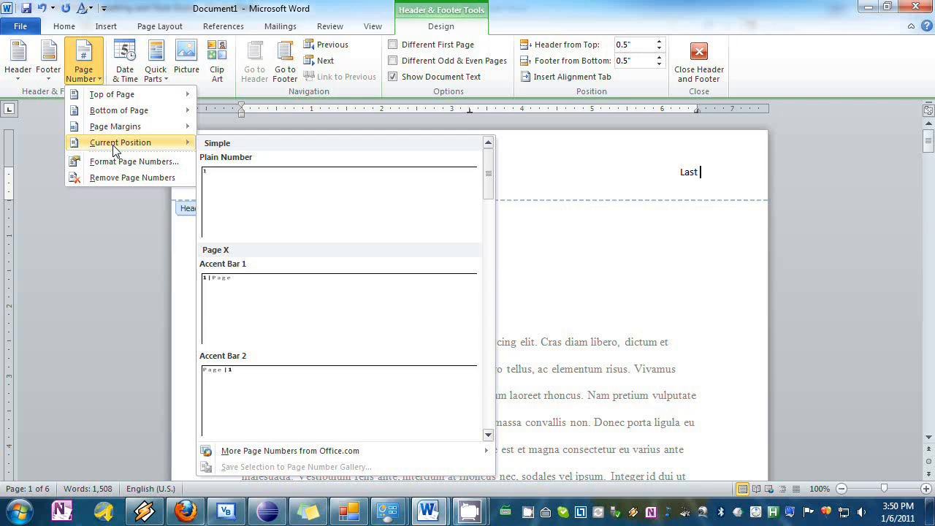
mouse_move(223, 201)
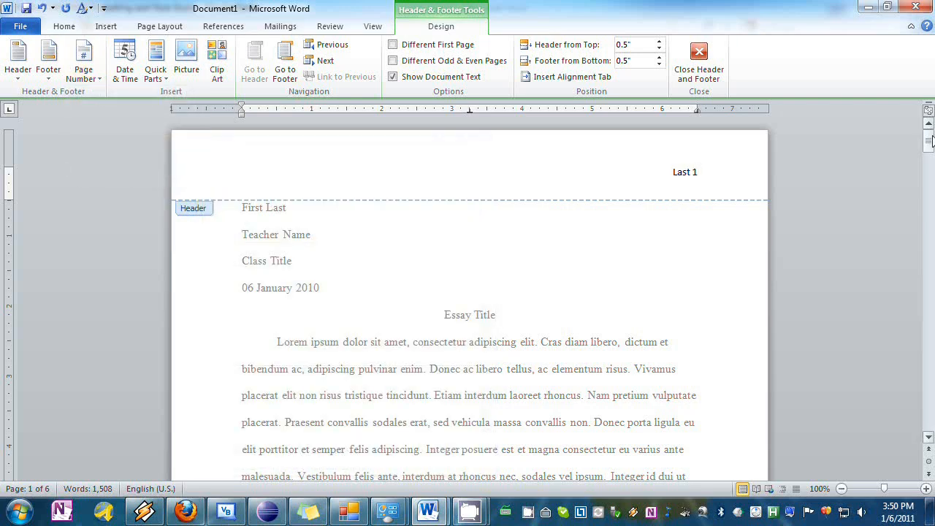
scroll(down, 3)
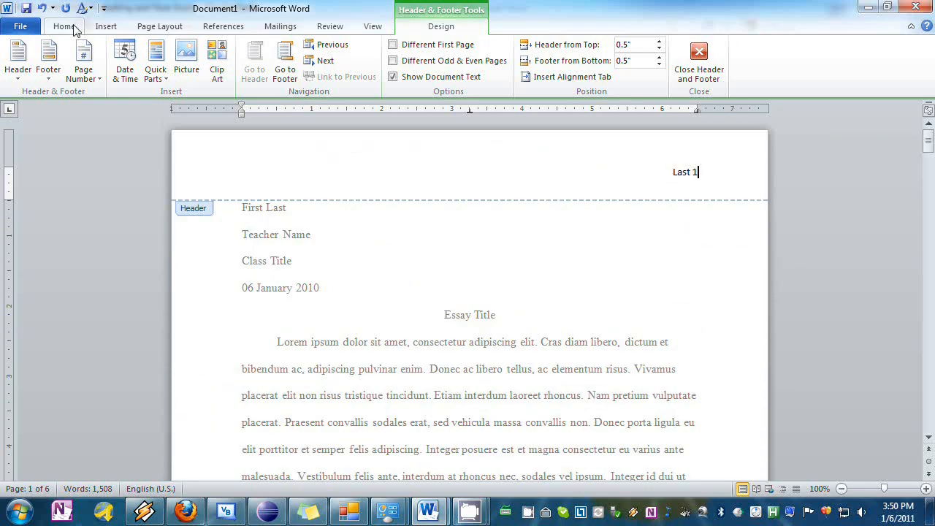
click(63, 25)
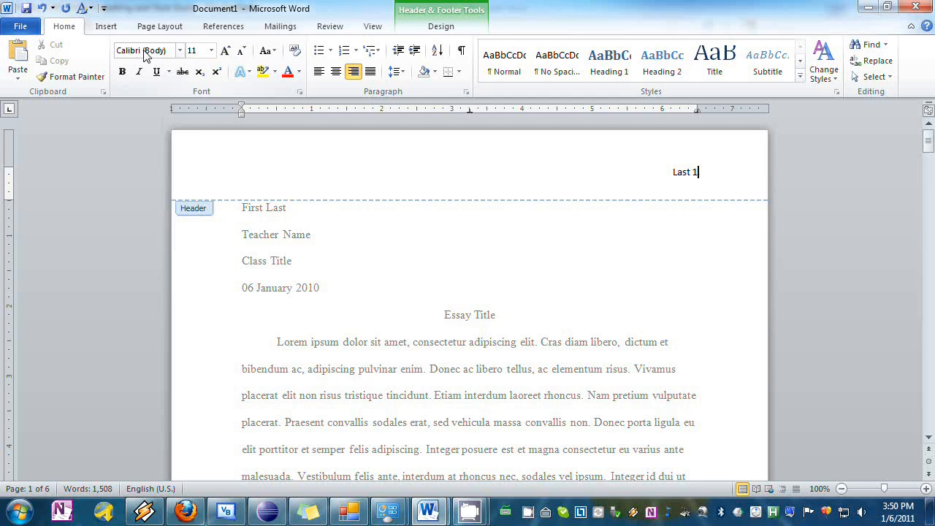
mouse_move(146, 50)
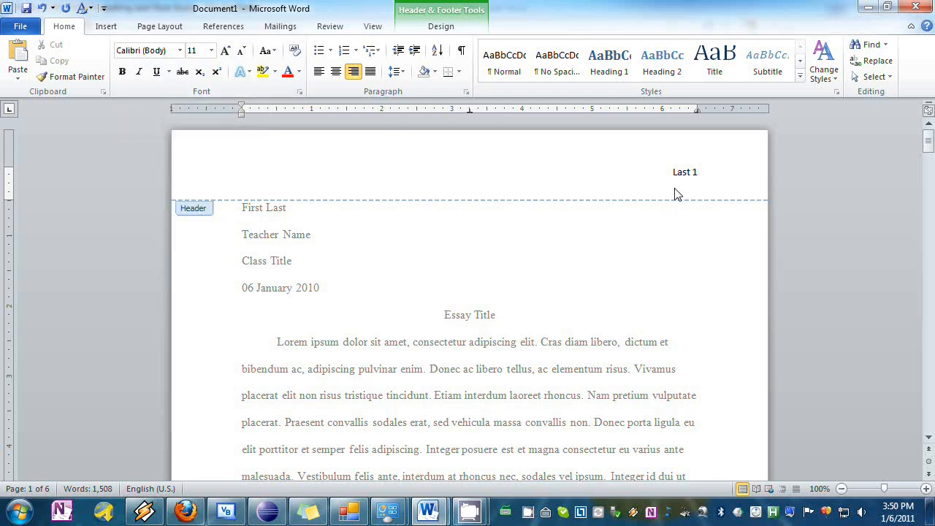
double_click(685, 171)
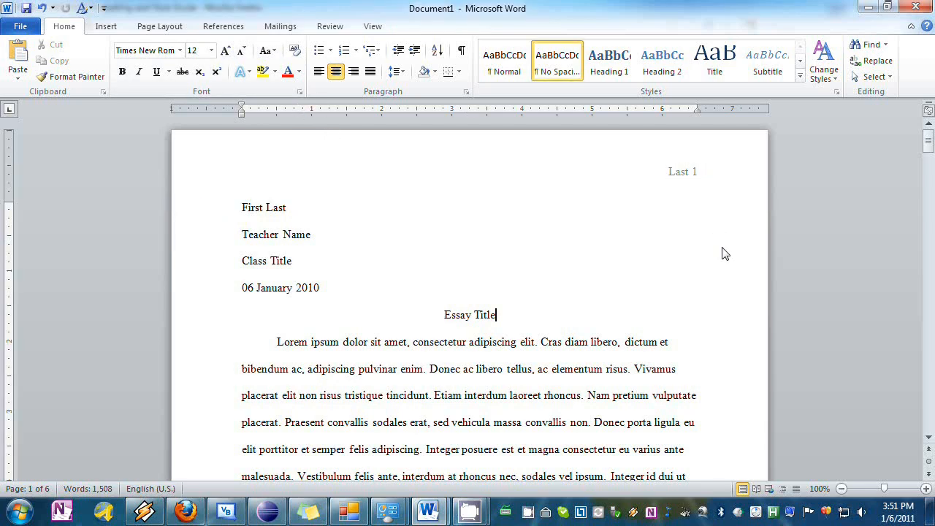
mouse_move(706, 242)
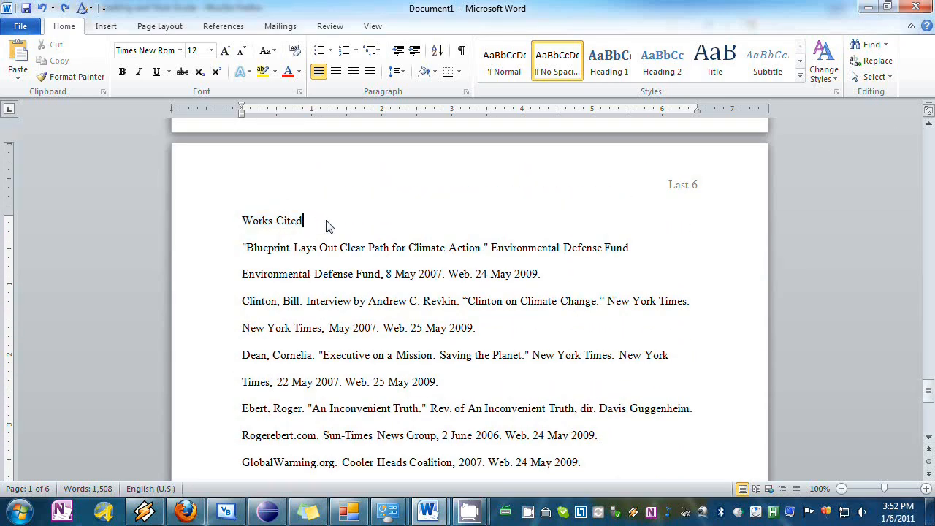
- Center the Works Cited heading
double_click(272, 220)
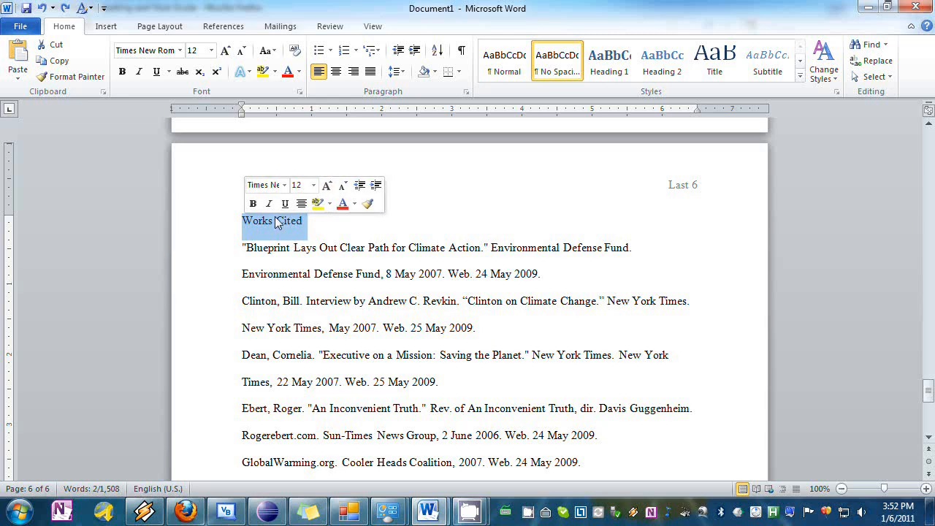
click(336, 71)
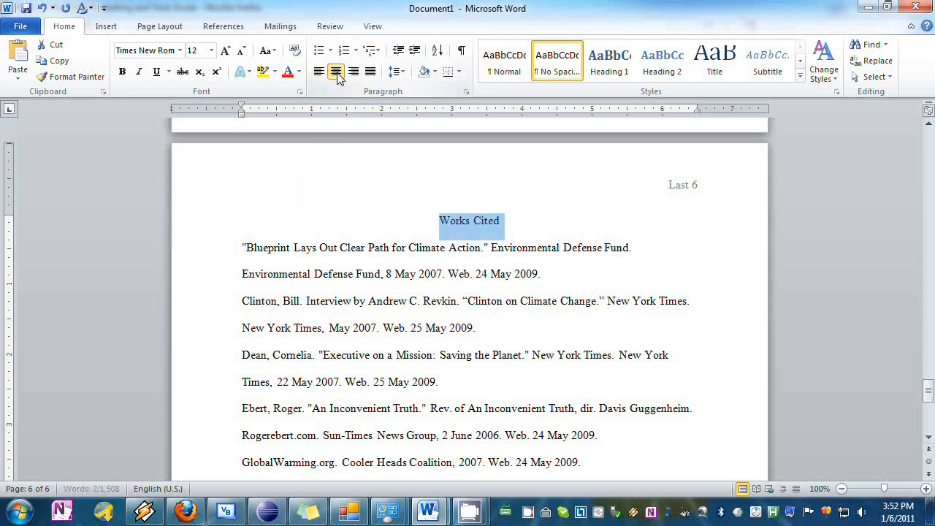
click(336, 72)
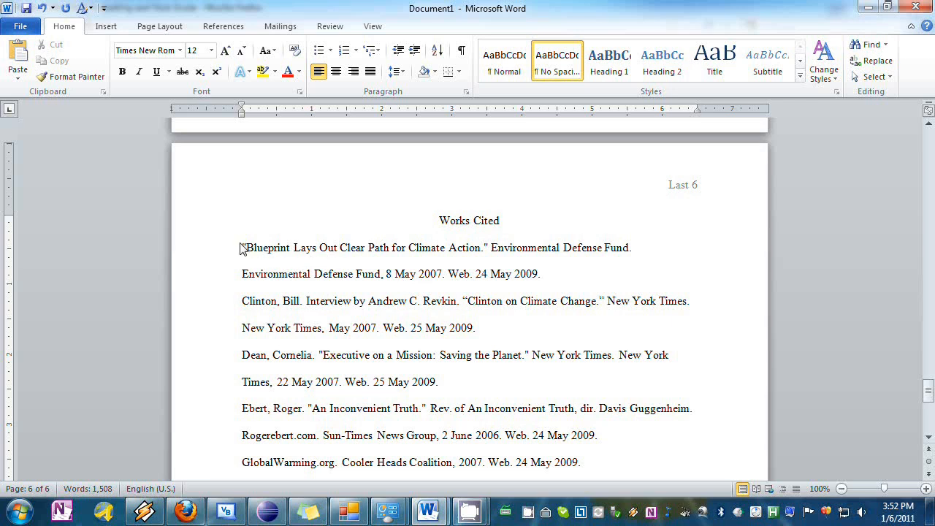
- Select all source entries, from Blueprint through GlobalWarming.org
drag(241, 248, 252, 281)
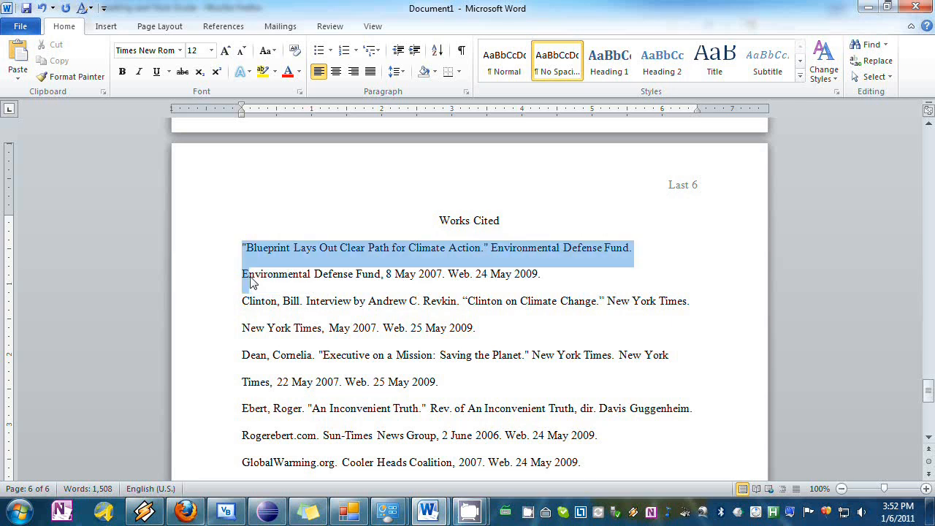
drag(252, 281, 252, 343)
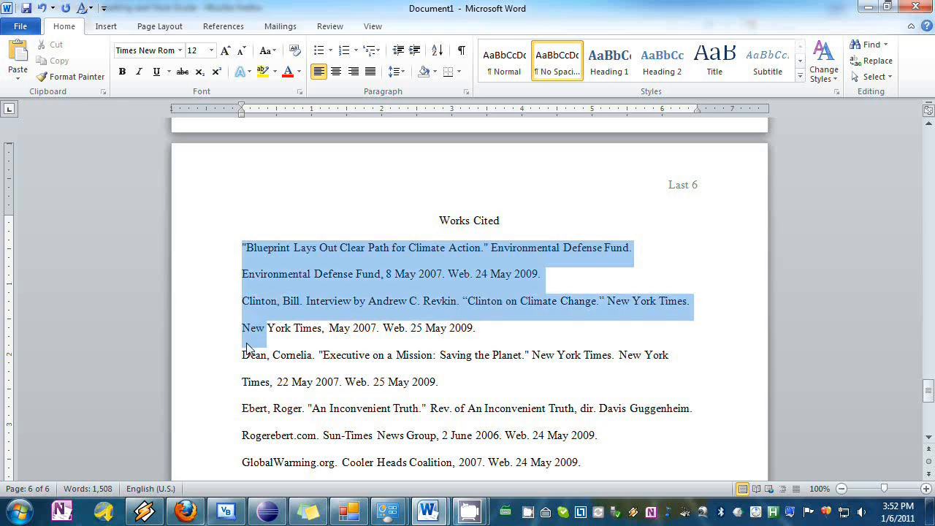
click(248, 252)
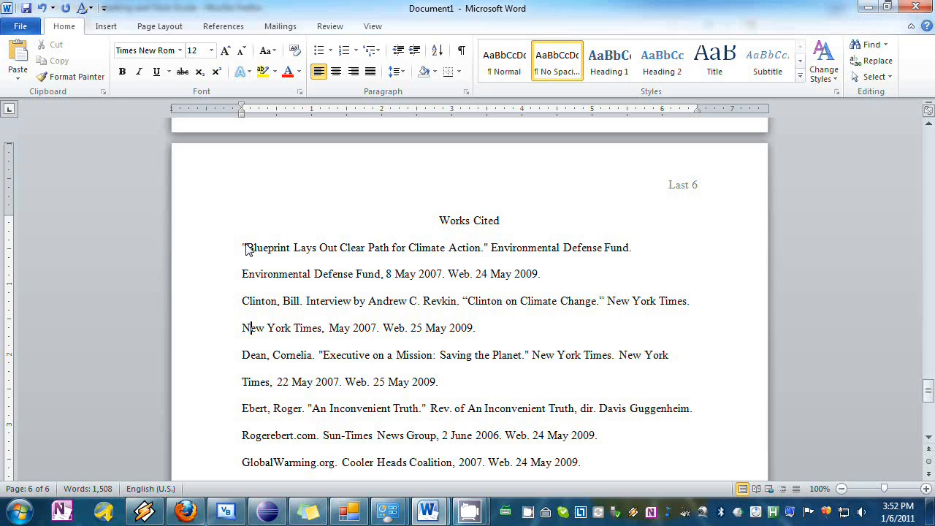
mouse_move(247, 305)
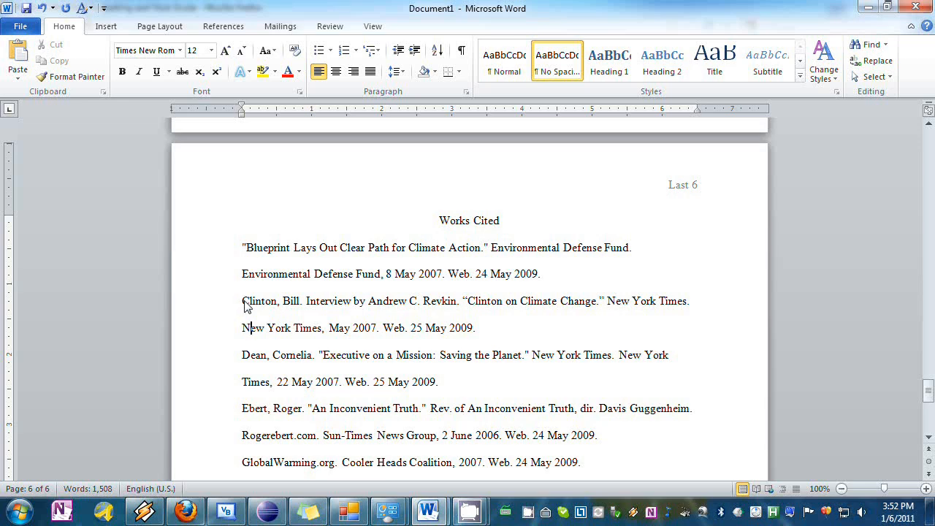
mouse_move(250, 421)
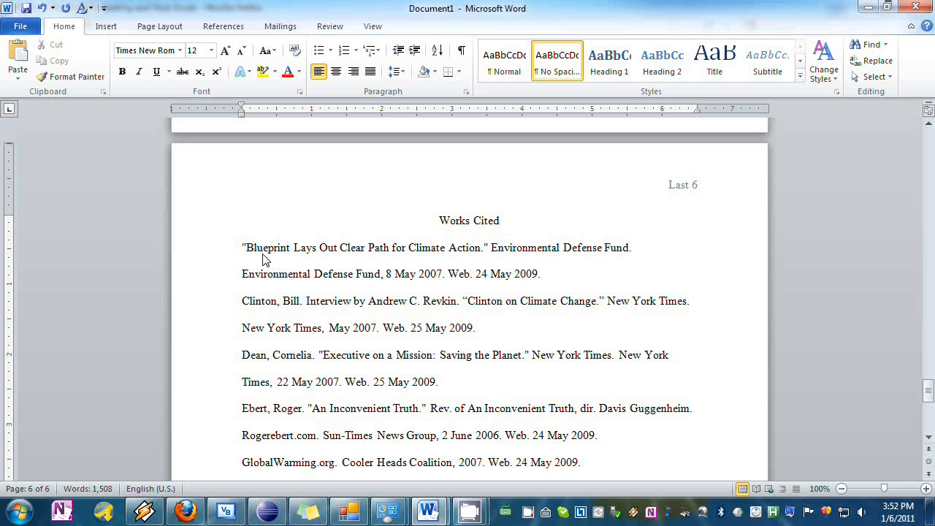
mouse_move(243, 254)
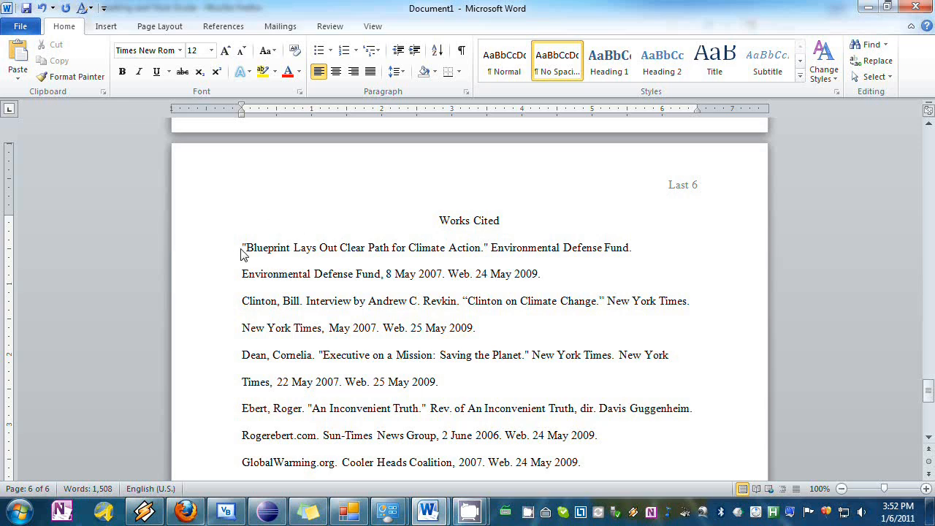
drag(243, 247, 374, 434)
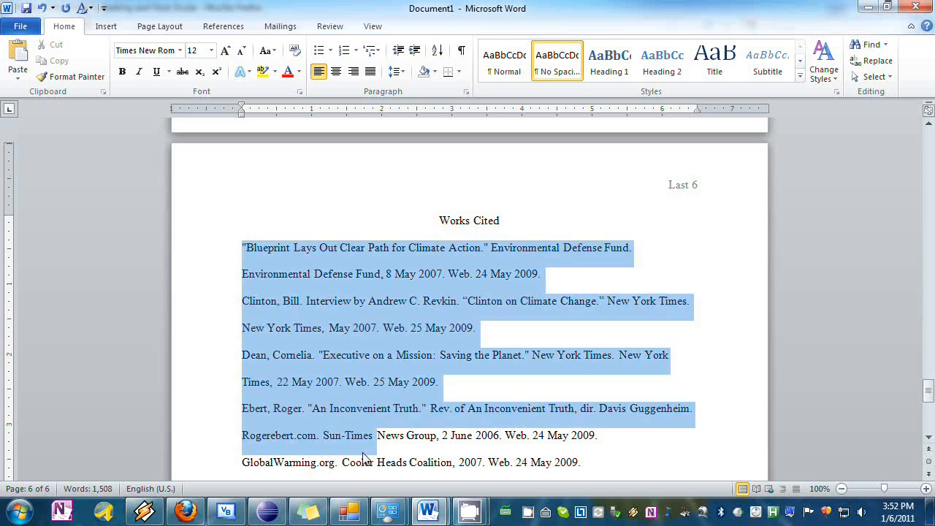
- Give the selected Works Cited entries a 0.5-inch hanging indent in the Paragraph dialog
scroll(down, 3)
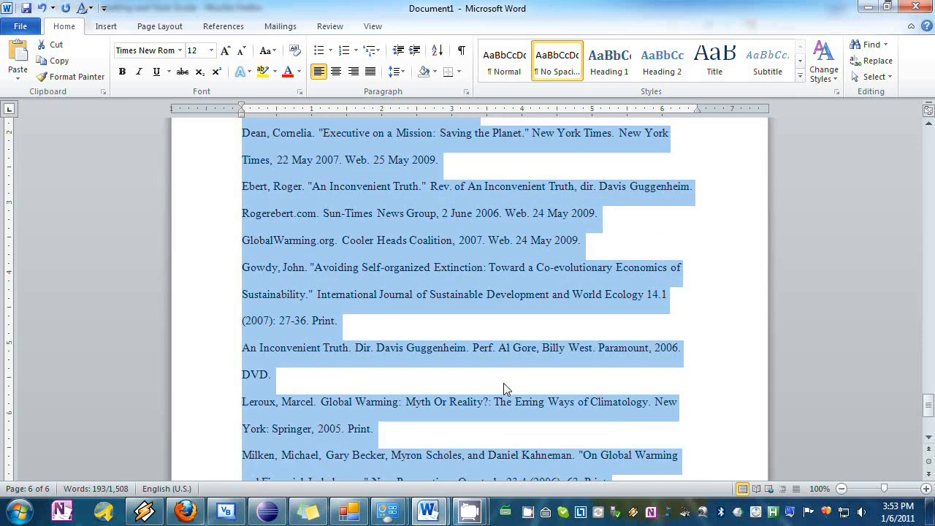
right_click(365, 235)
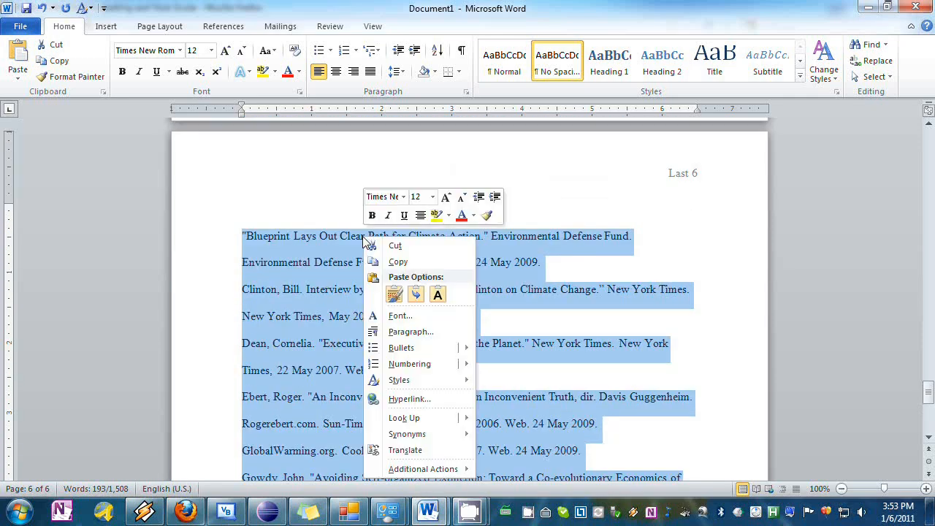
mouse_move(410, 332)
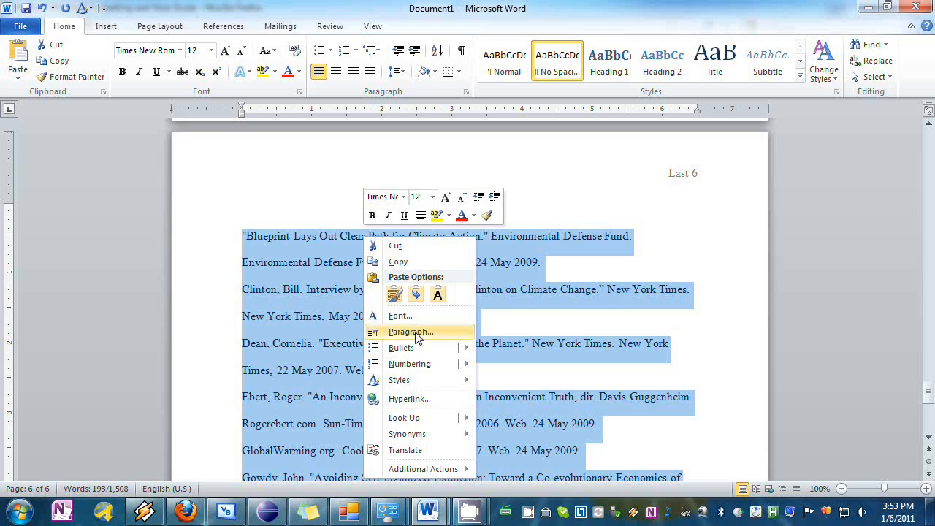
click(409, 331)
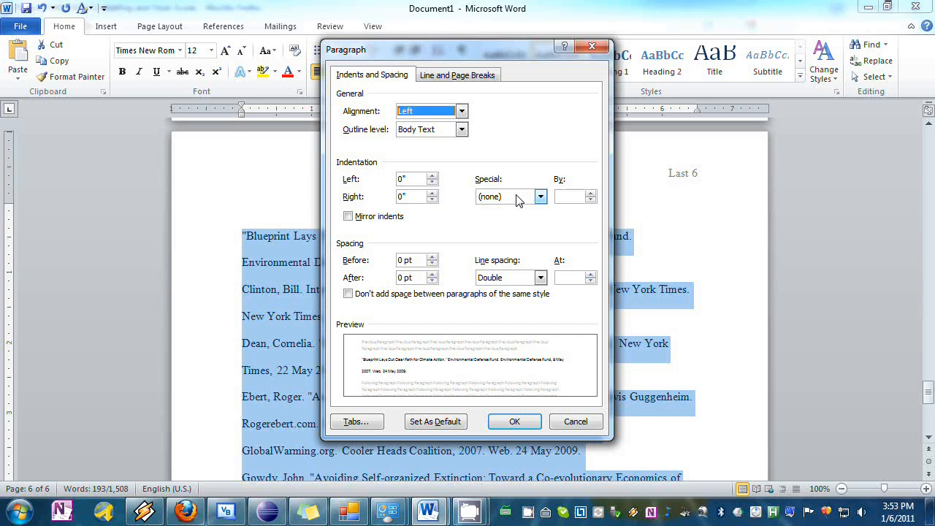
click(541, 197)
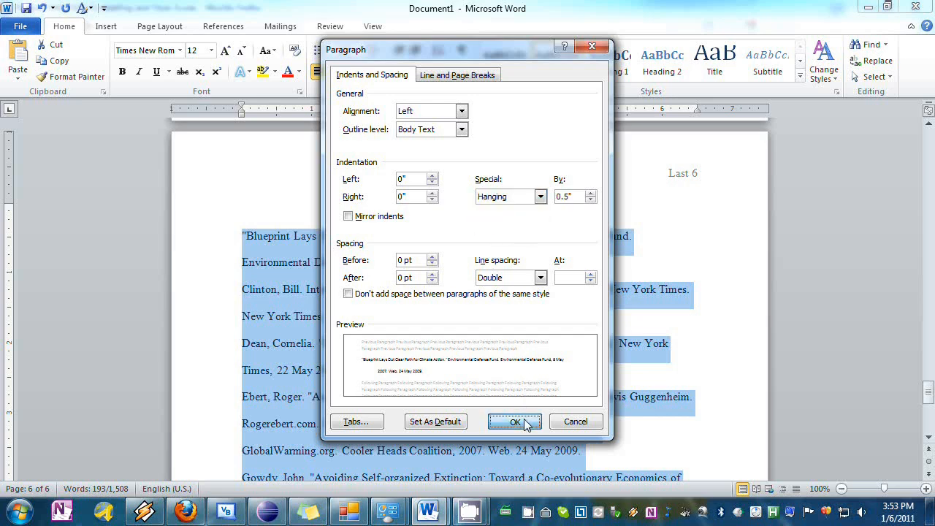
click(514, 421)
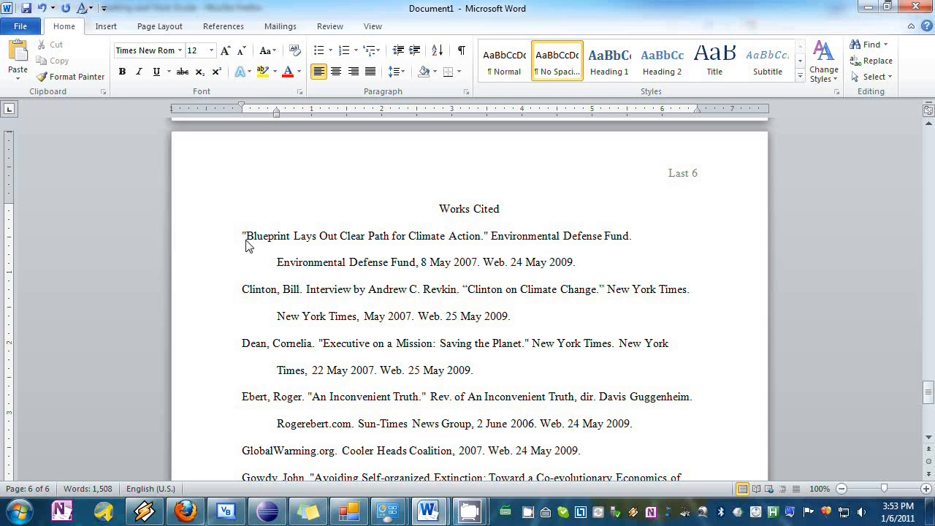
- Check the hanging indent by selecting the first Blueprint source entry
click(276, 235)
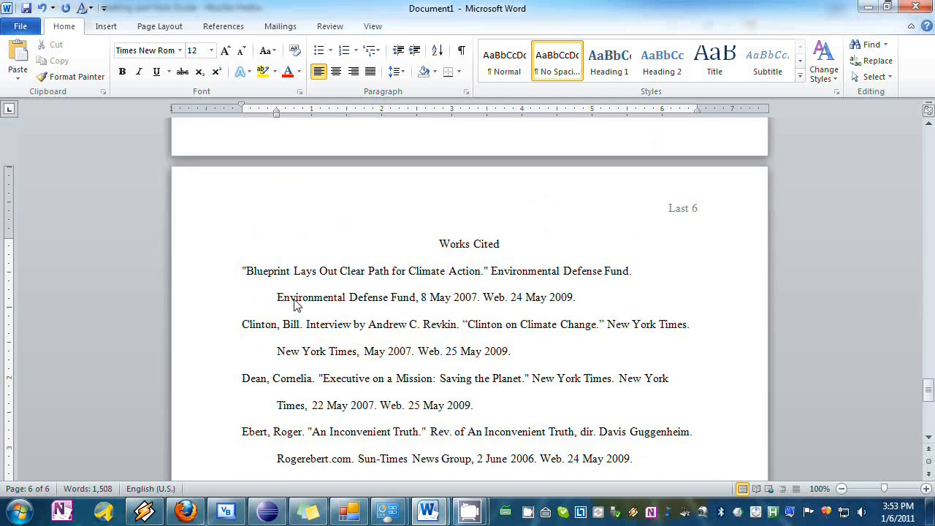
mouse_move(331, 291)
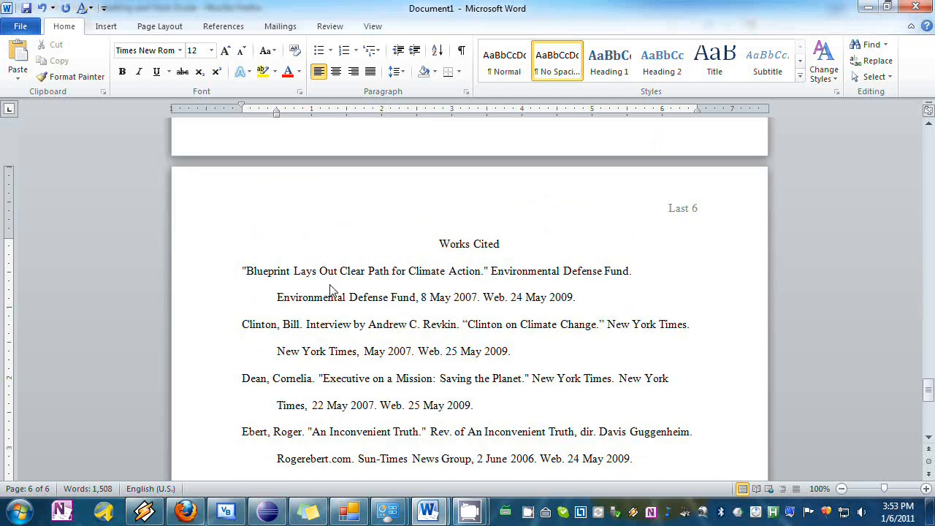
double_click(268, 271)
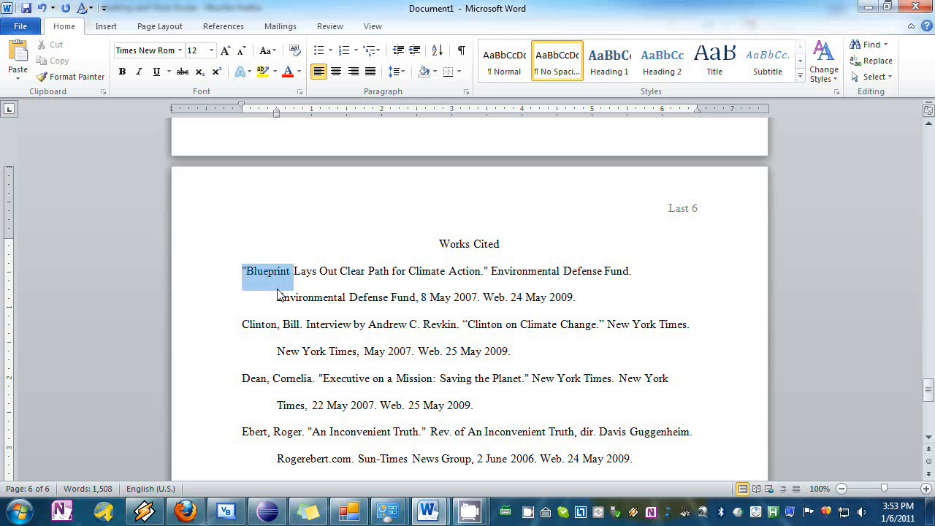
drag(276, 271, 575, 297)
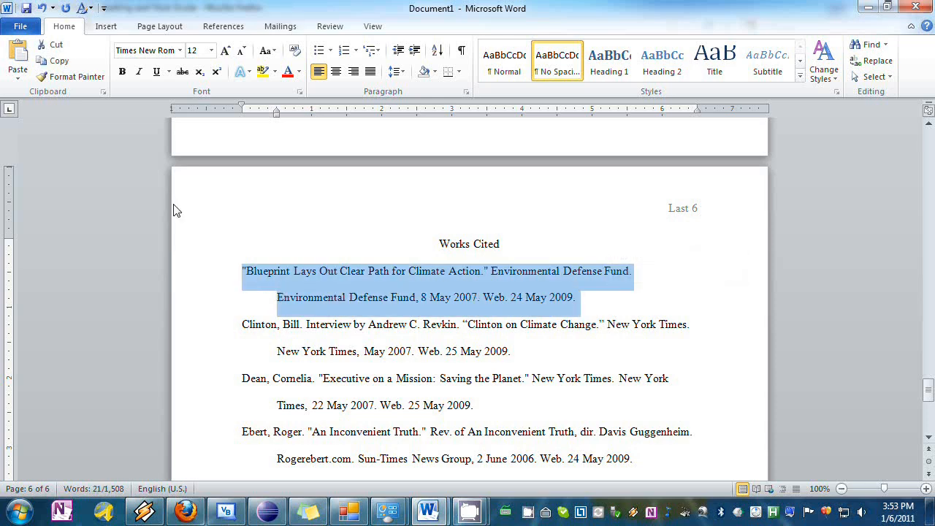
mouse_move(109, 181)
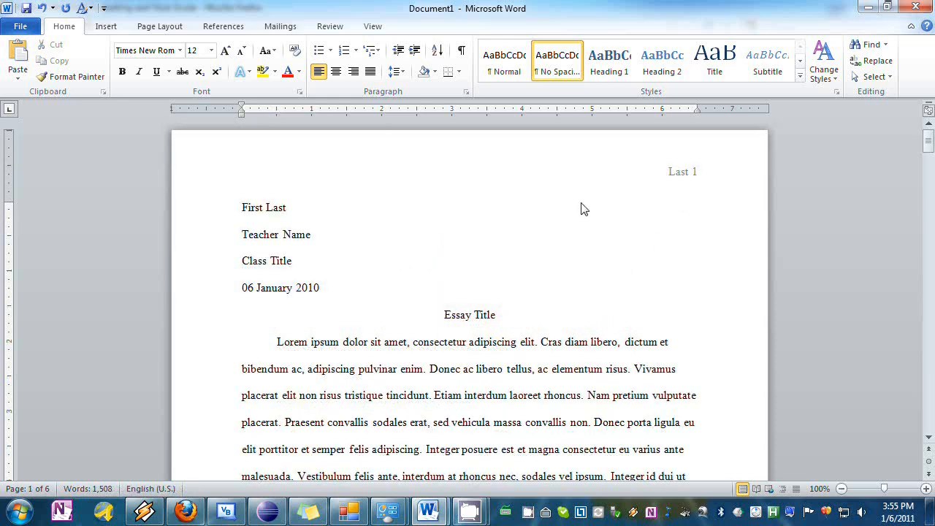
- Apply the Normal margin preset: 1 inch on top, bottom, left and right
click(243, 207)
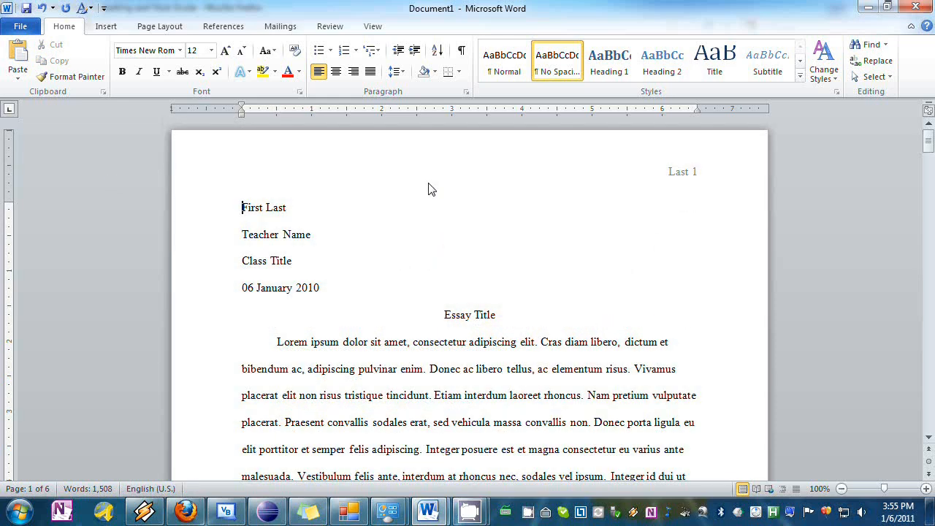
mouse_move(183, 225)
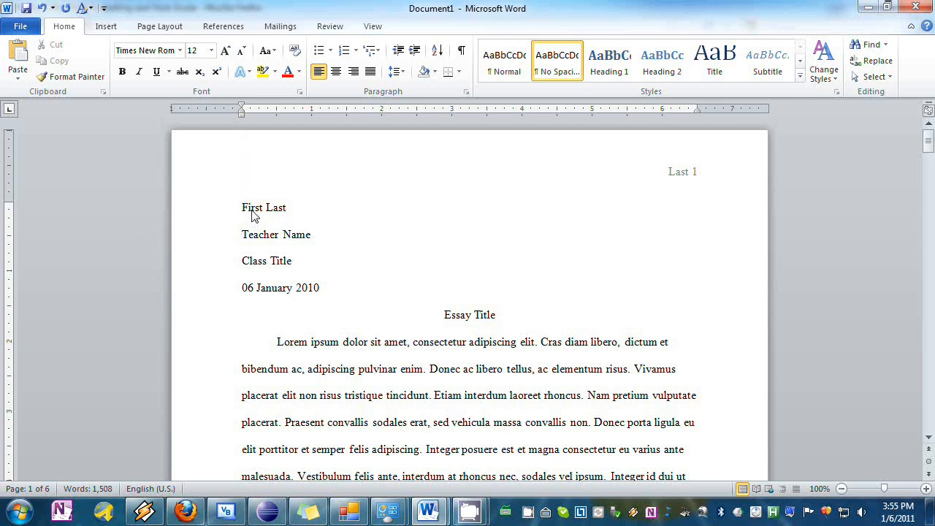
click(242, 208)
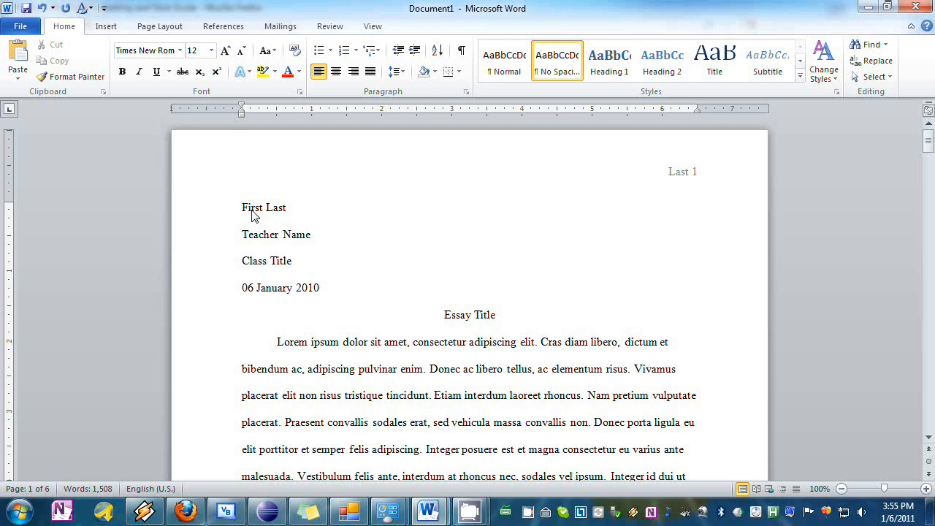
click(160, 25)
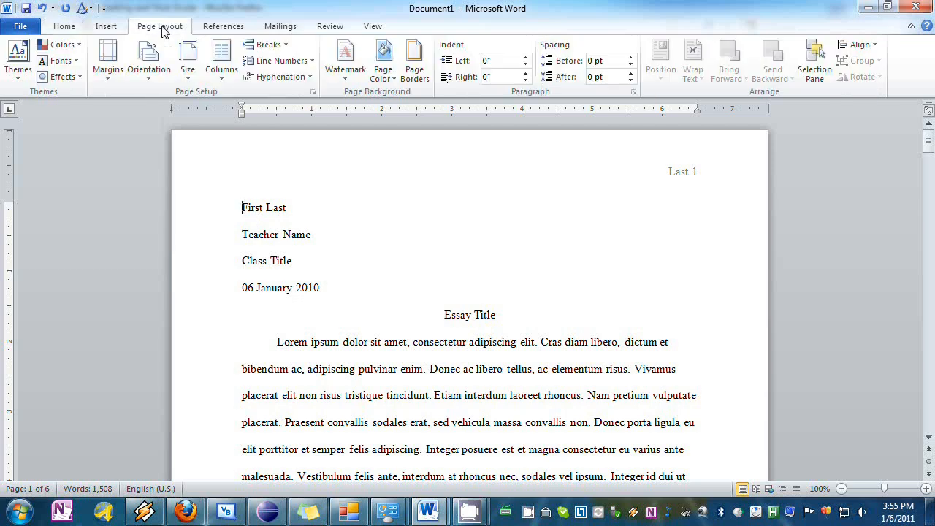
click(107, 59)
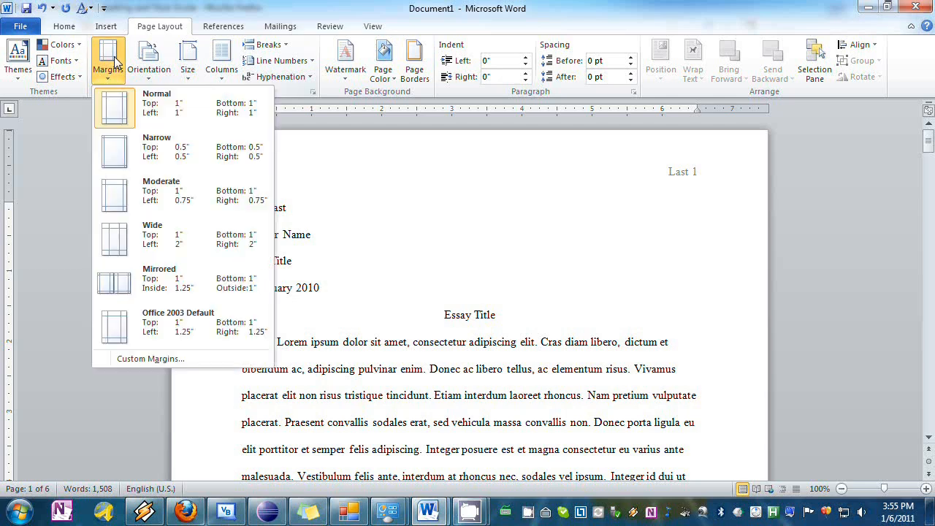
mouse_move(156, 102)
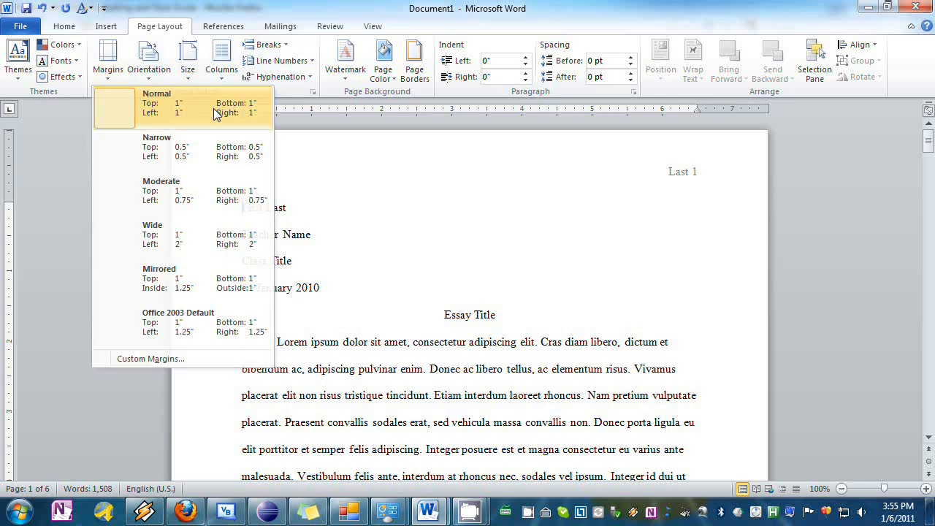
click(157, 107)
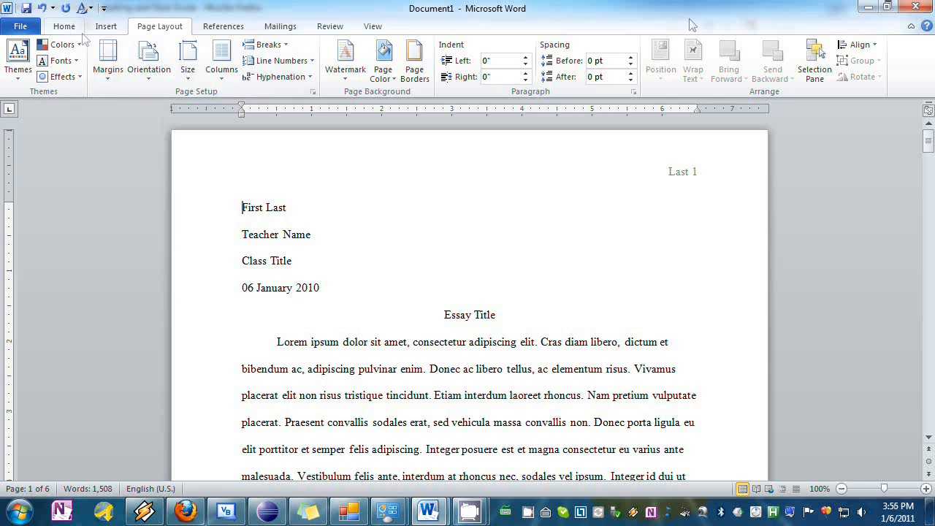